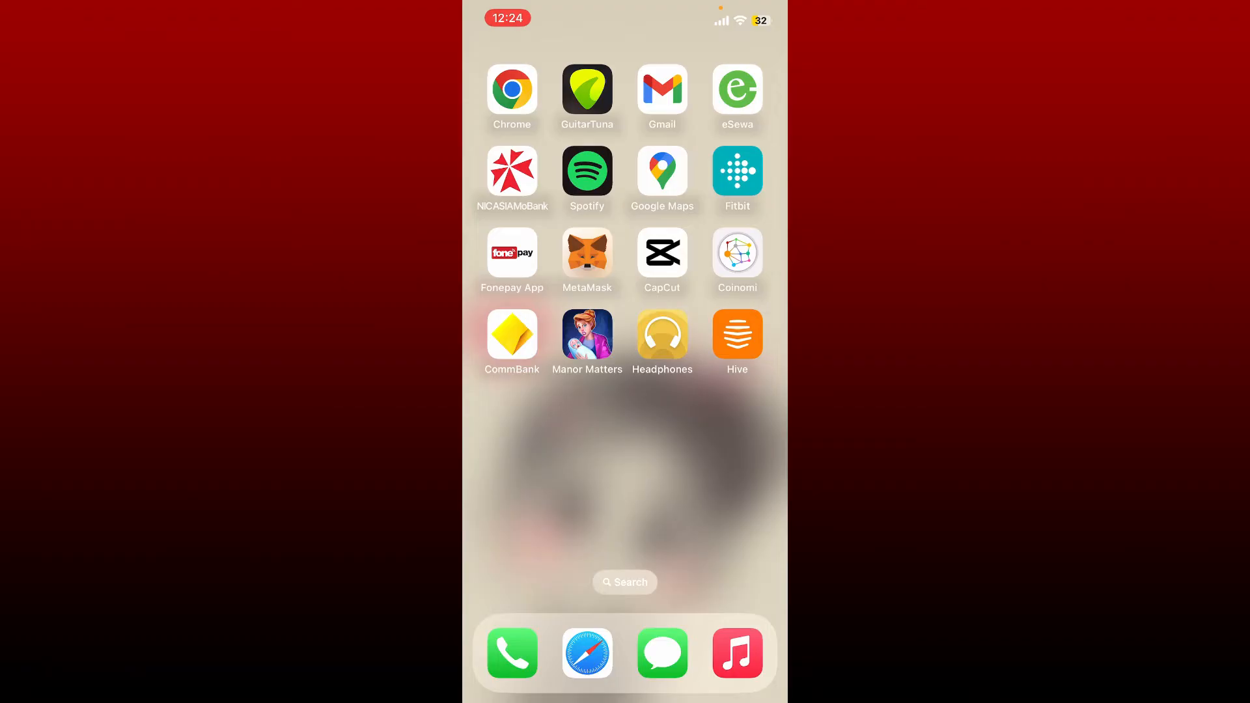
Launch Hive from the home screen and reveal its main side navigation menu
left_click(735, 334)
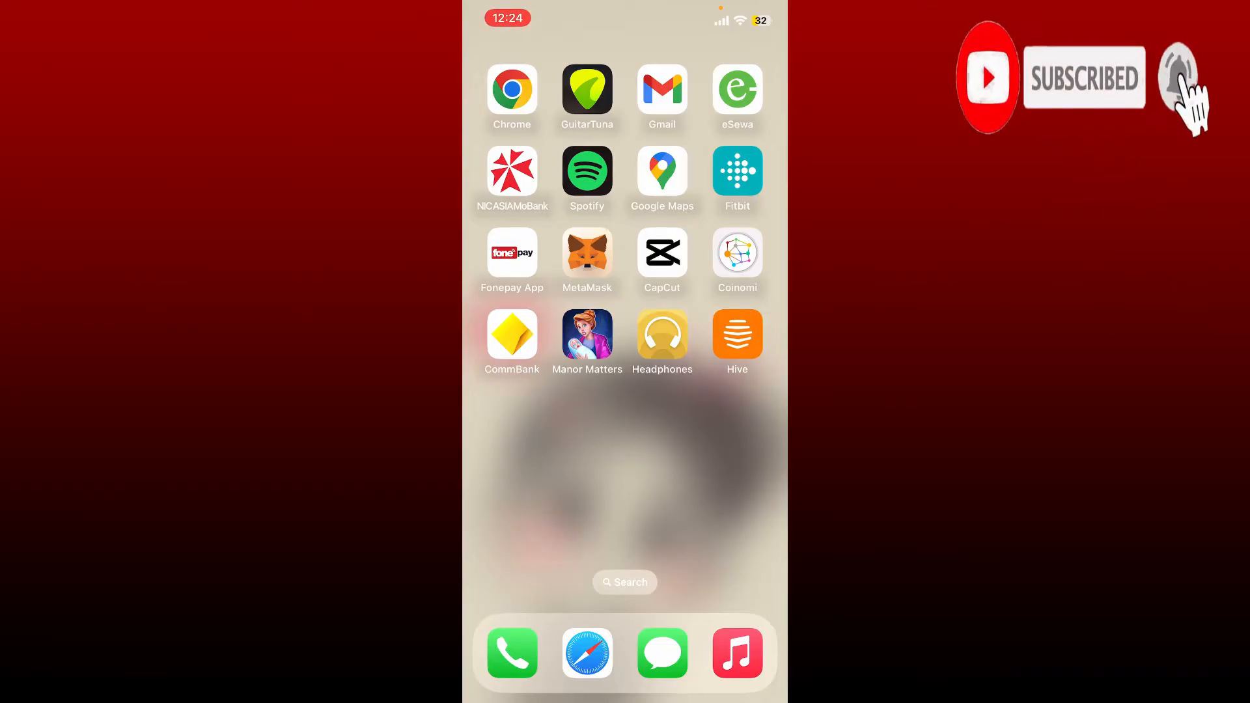
left_click(1179, 78)
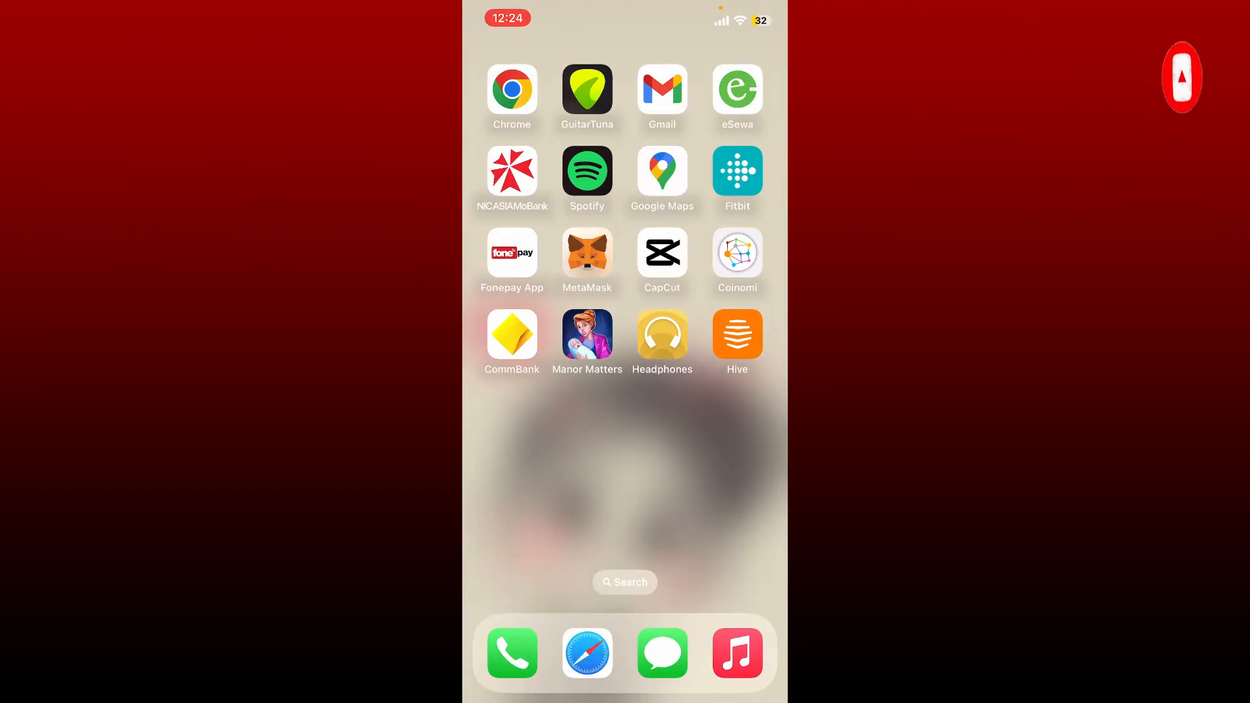
left_click(736, 334)
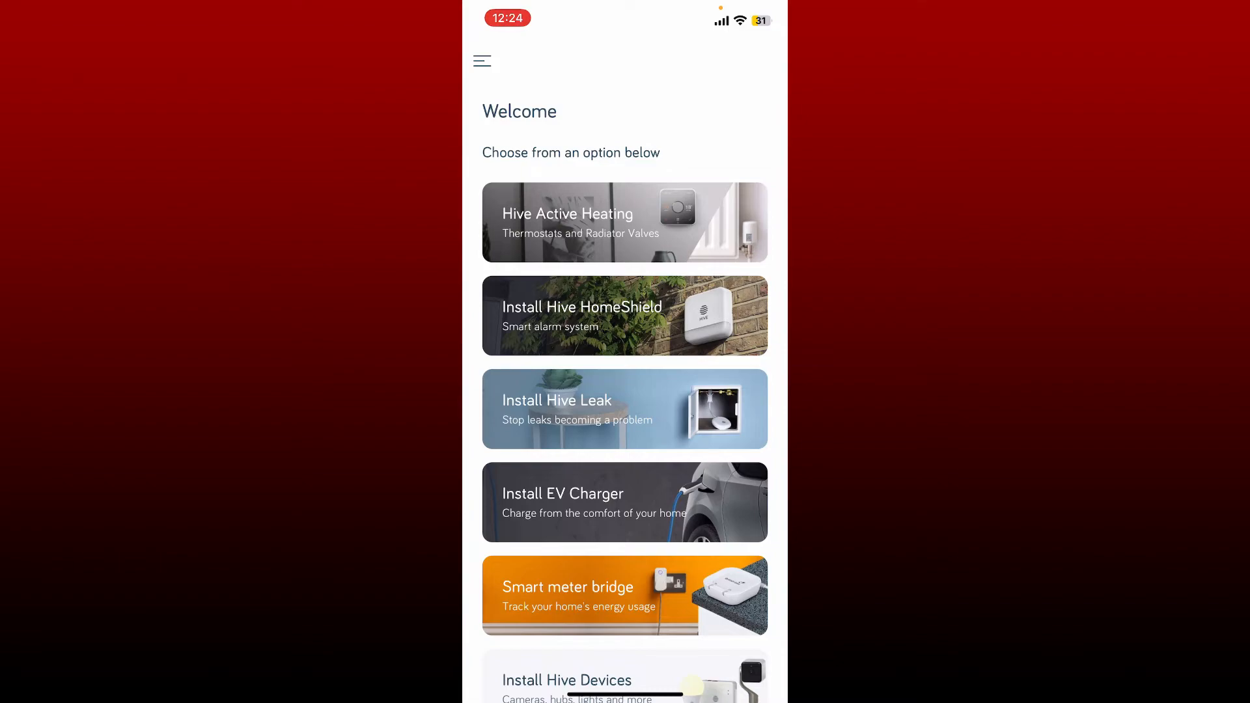
left_click(482, 60)
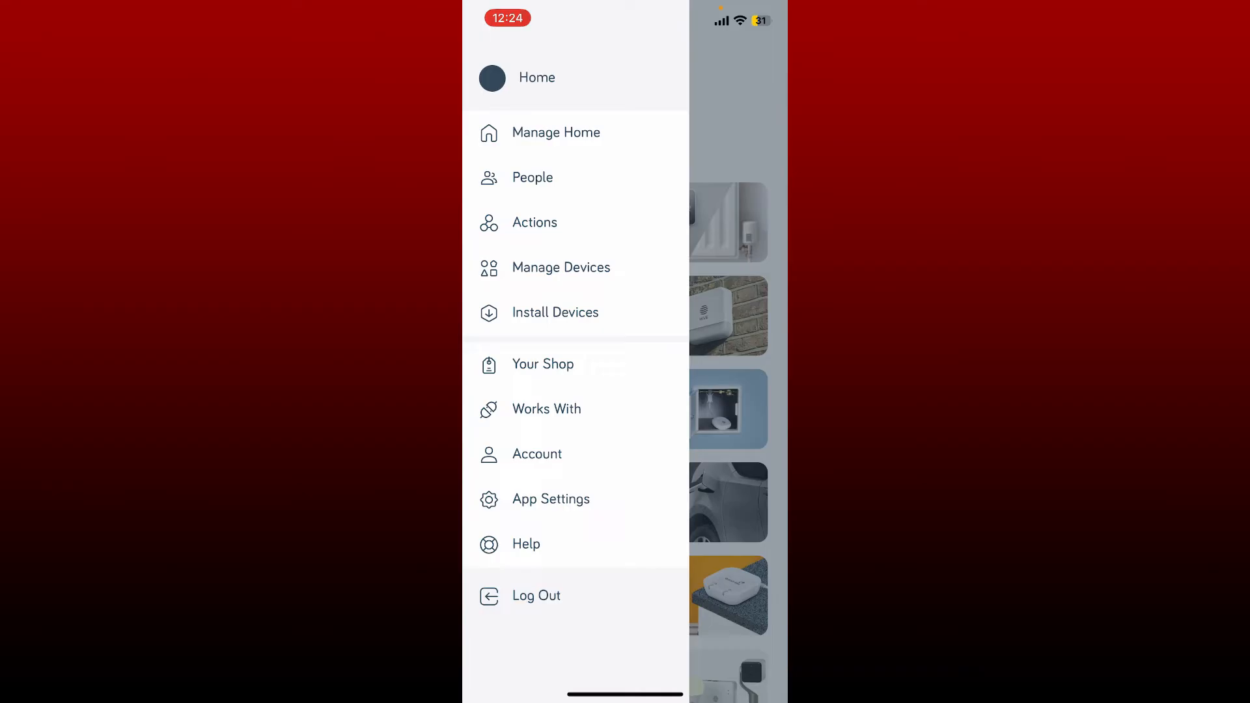
Reach Account settings and bring up the empty Change Password form
left_click(537, 454)
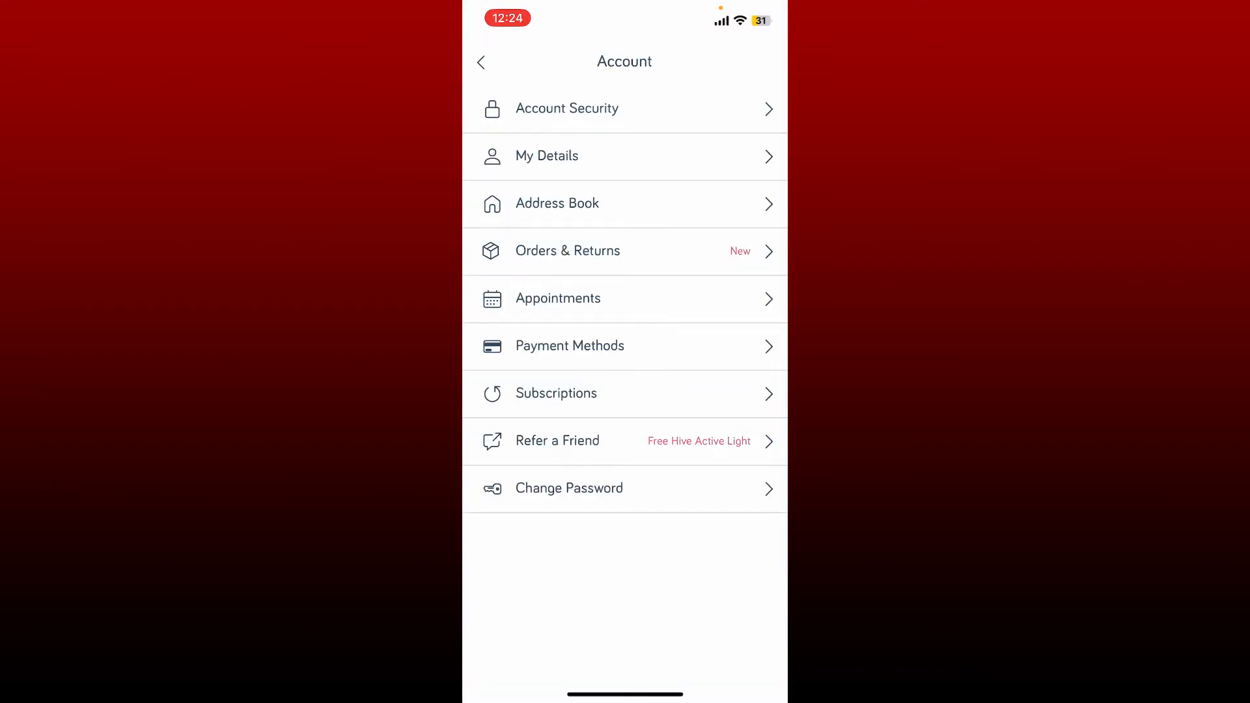
left_click(569, 488)
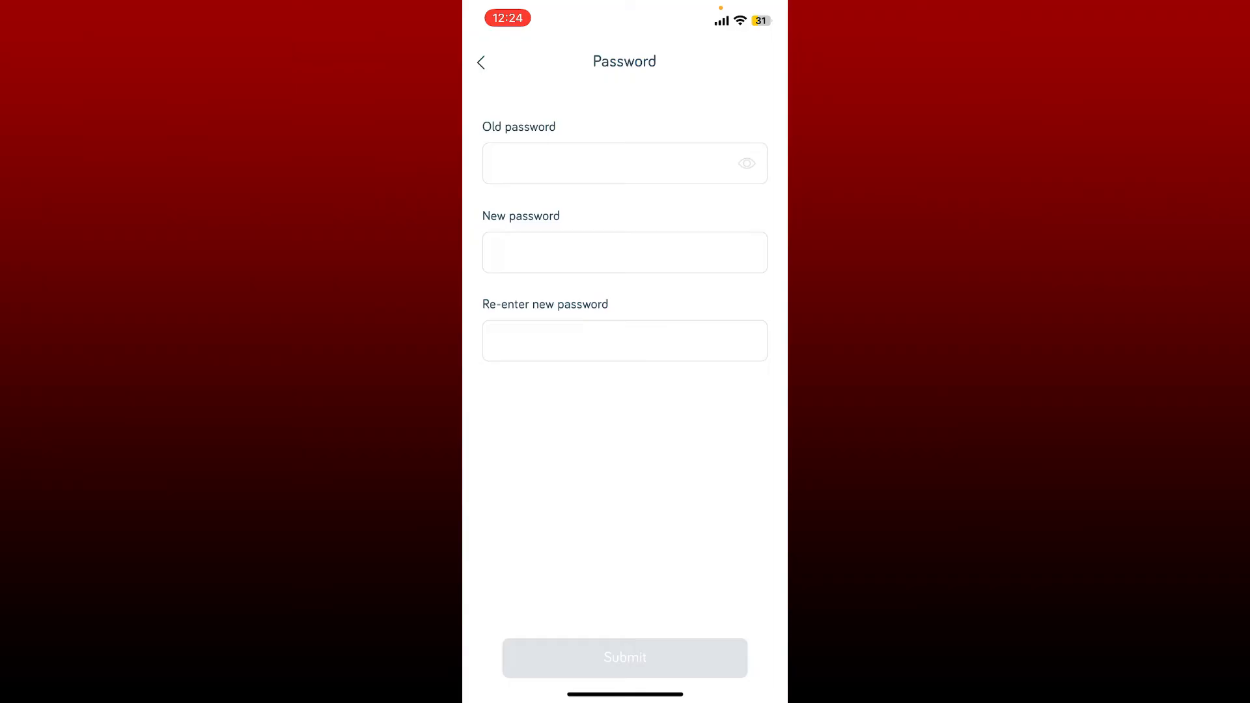
Enter old and new passwords and submit, triggering the iOS update-saved-password prompt
left_click(746, 163)
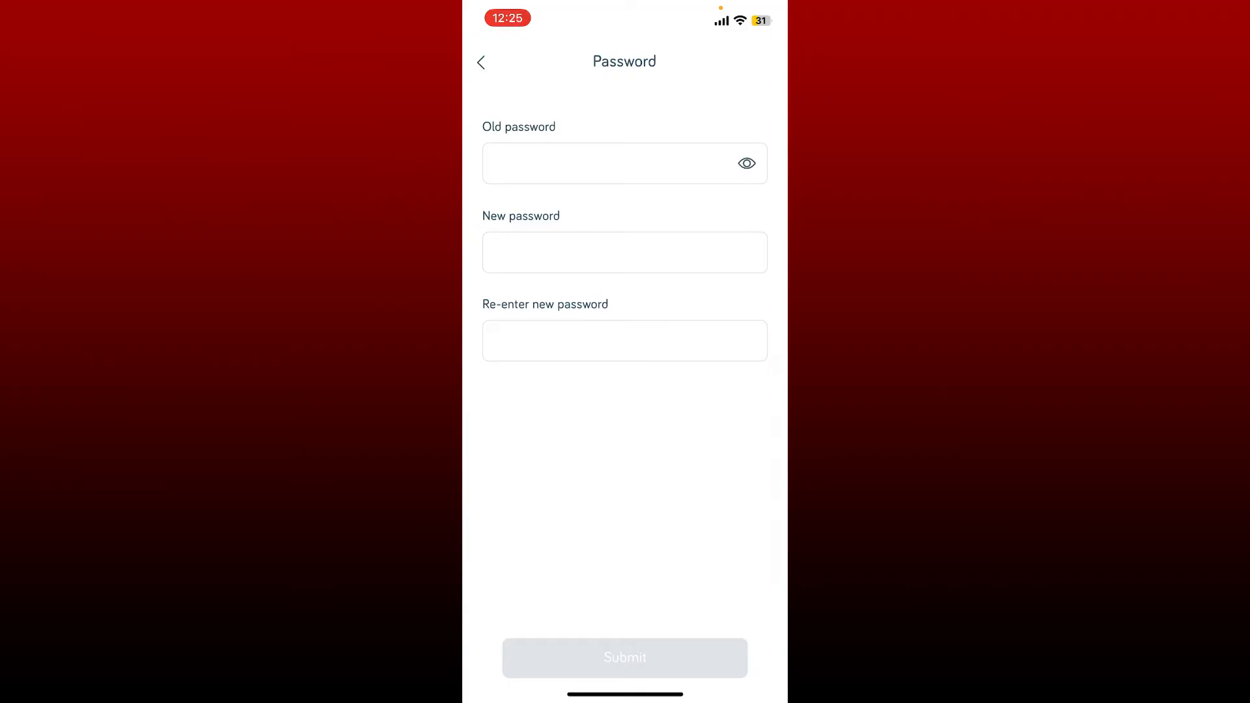
left_click(624, 252)
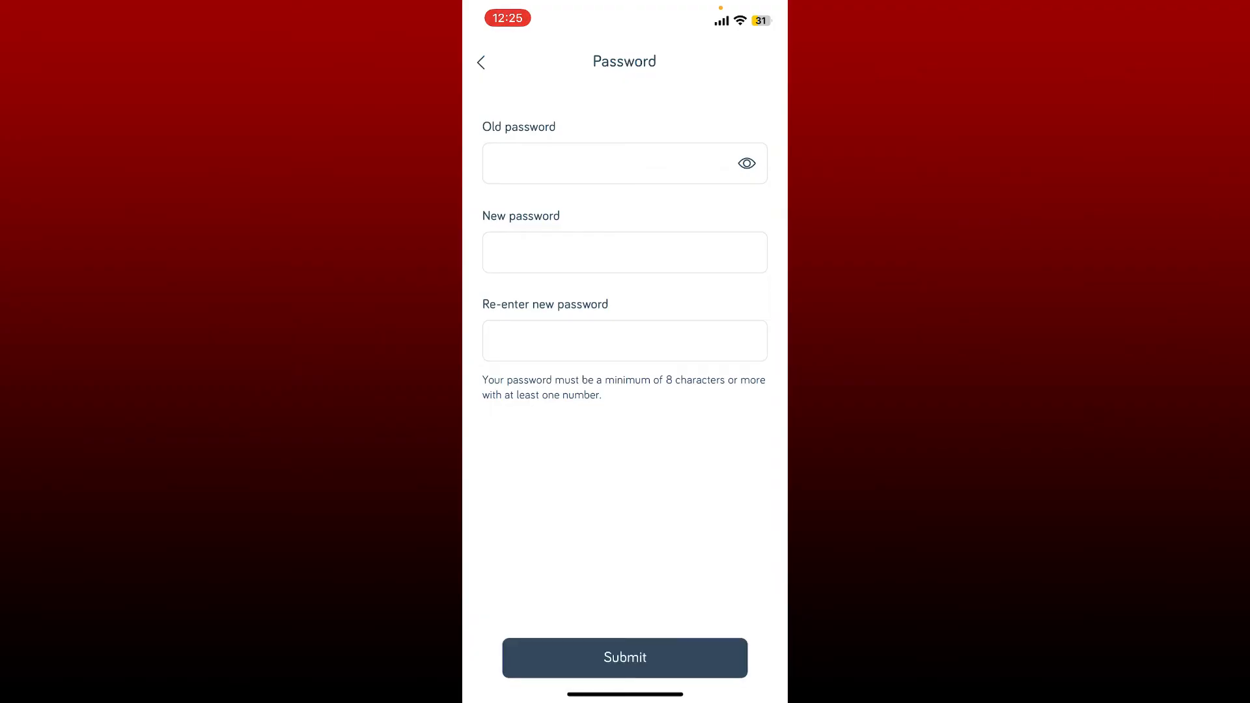
left_click(625, 658)
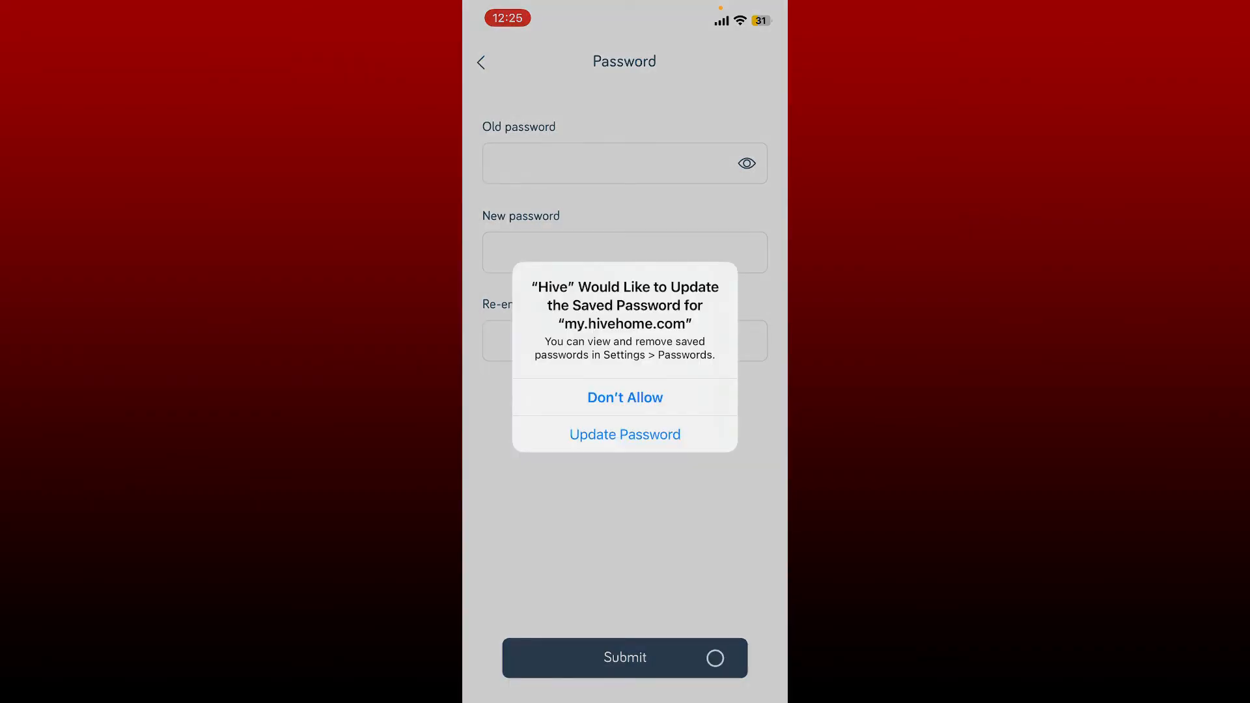